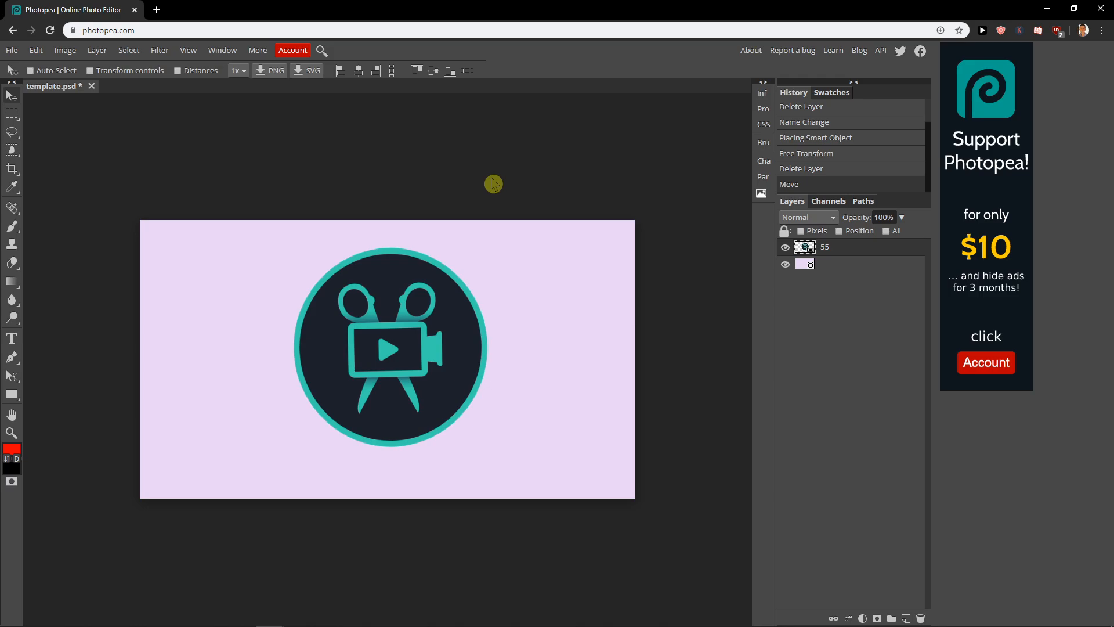
mouse_move(510, 181)
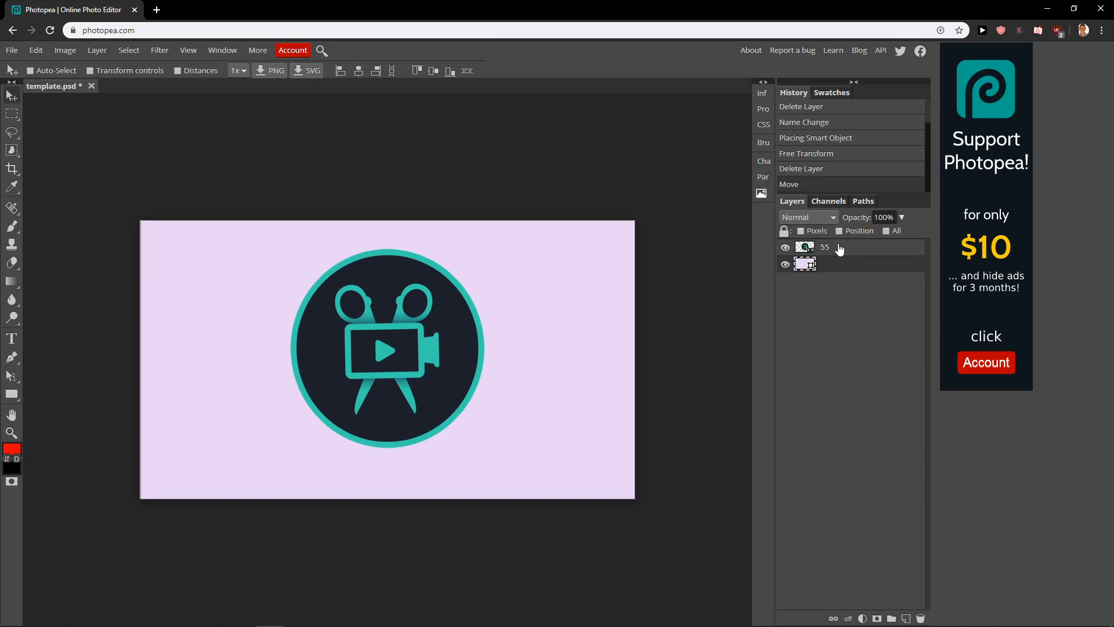
Step: Select logo layer 55 and reach the Edit menu's Transform options
click(824, 246)
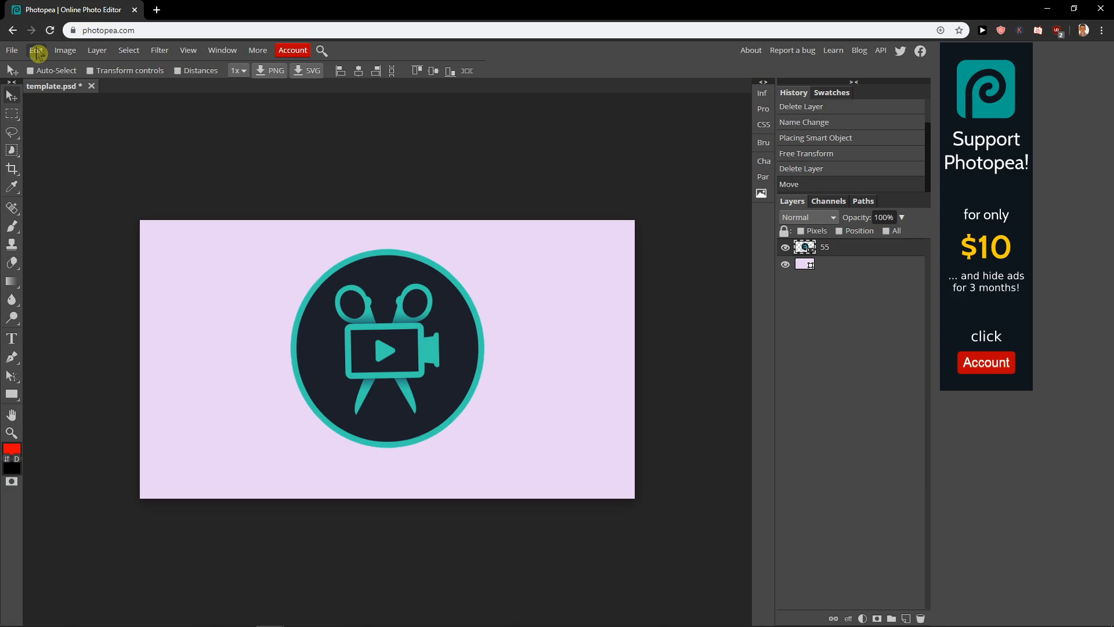
click(38, 50)
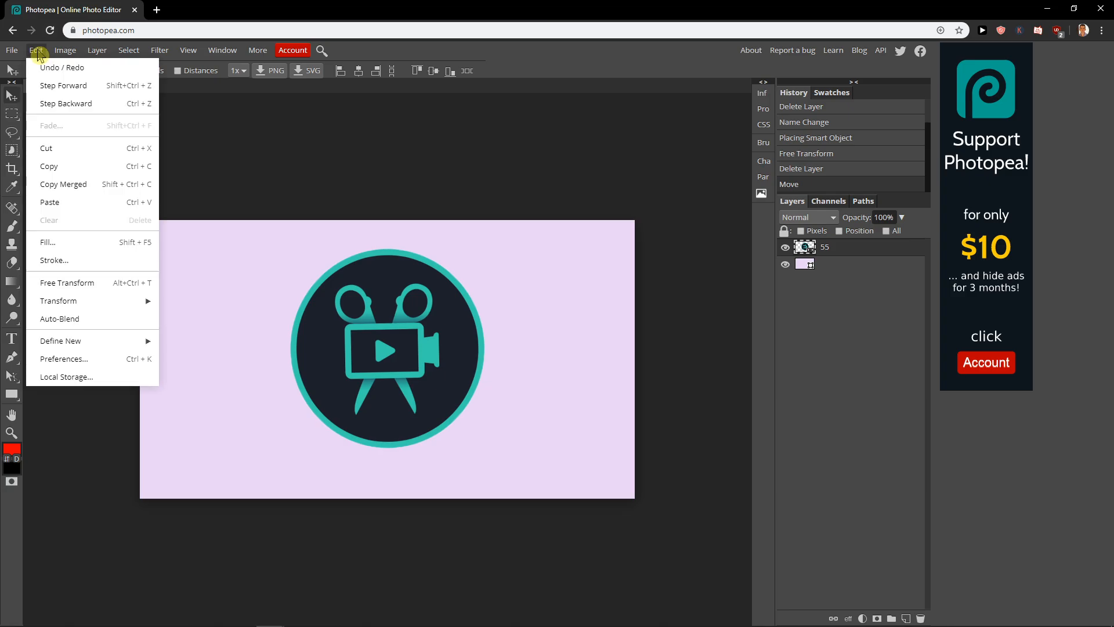
mouse_move(59, 301)
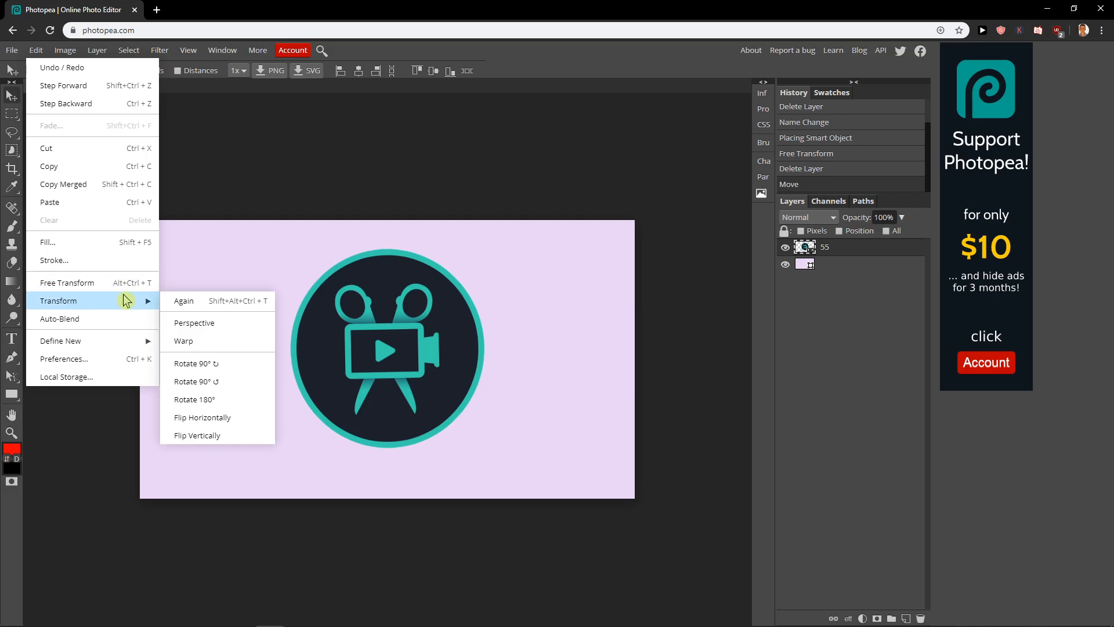
mouse_move(200, 398)
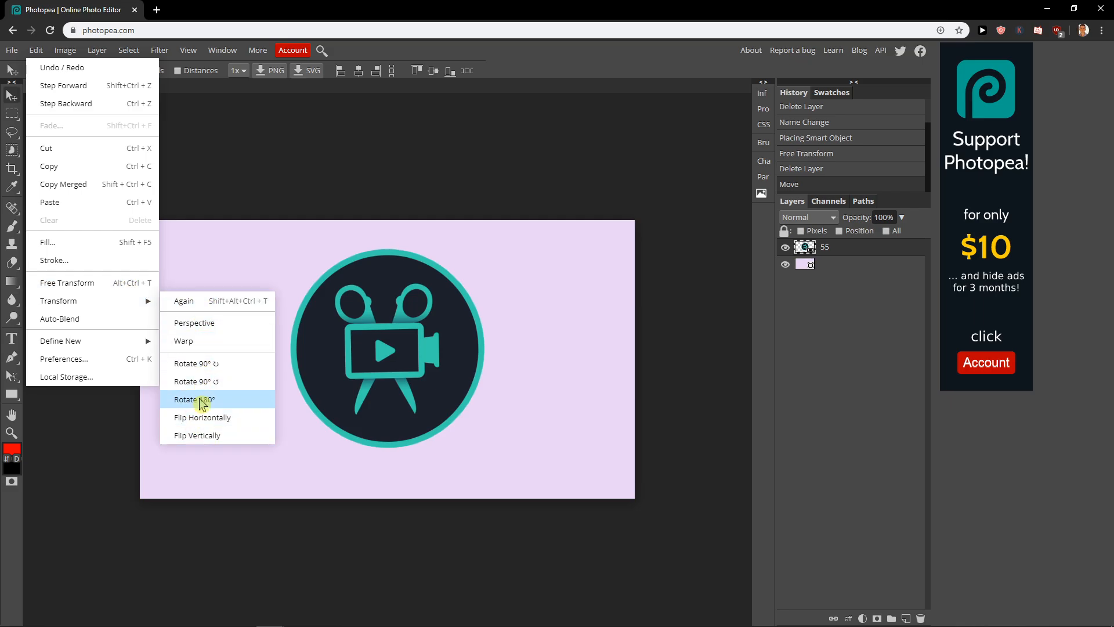
mouse_move(67, 282)
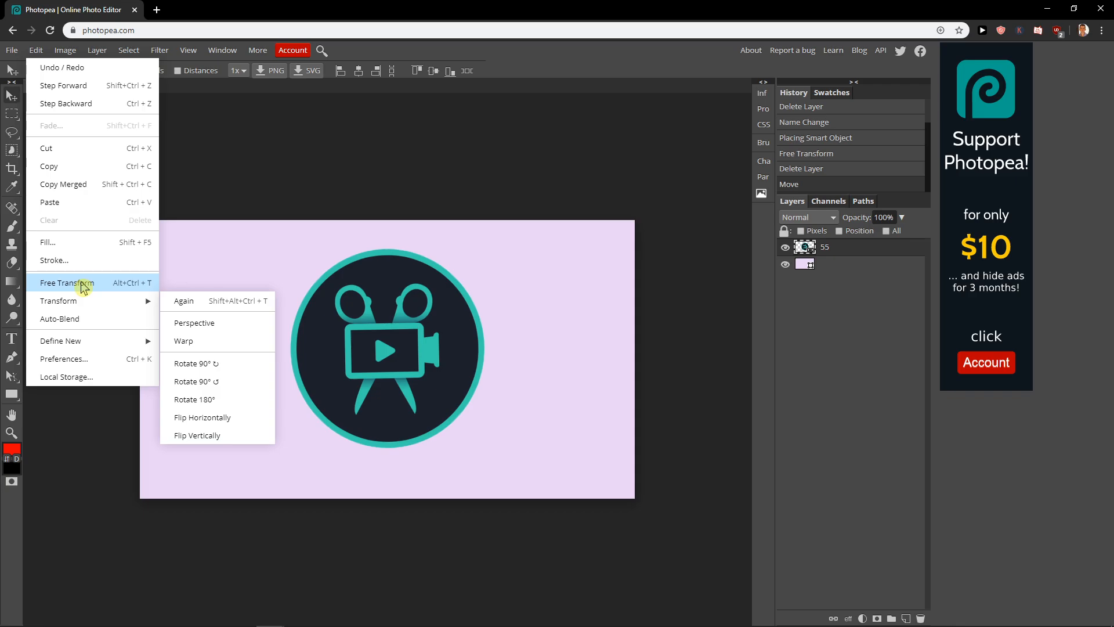
Step: Free Transform the logo to about 101% width and 95% height
click(64, 282)
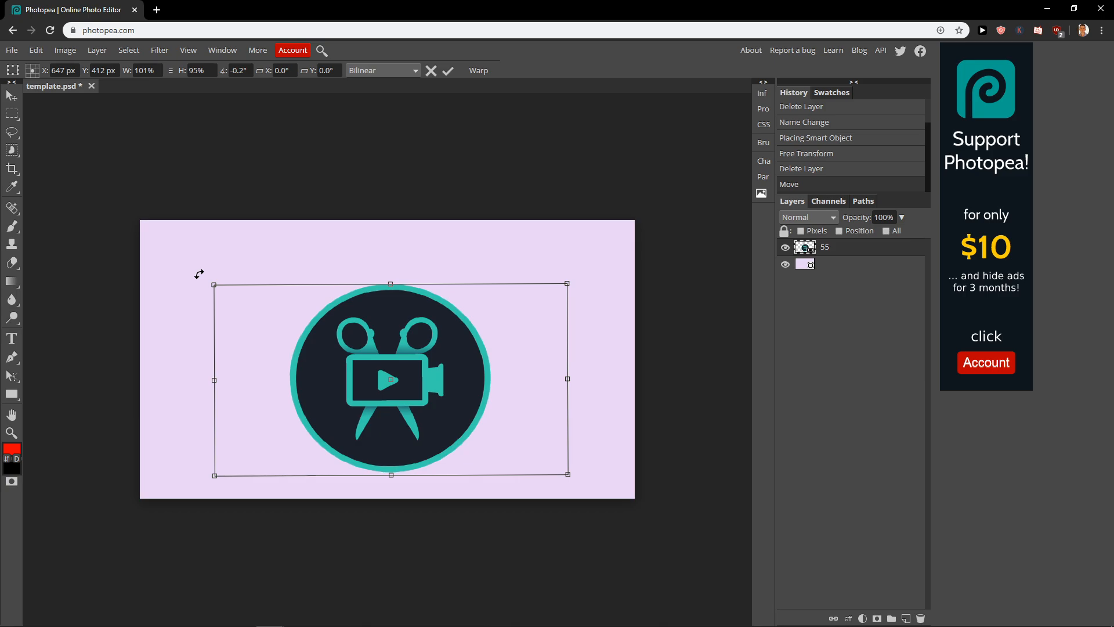
mouse_move(112, 89)
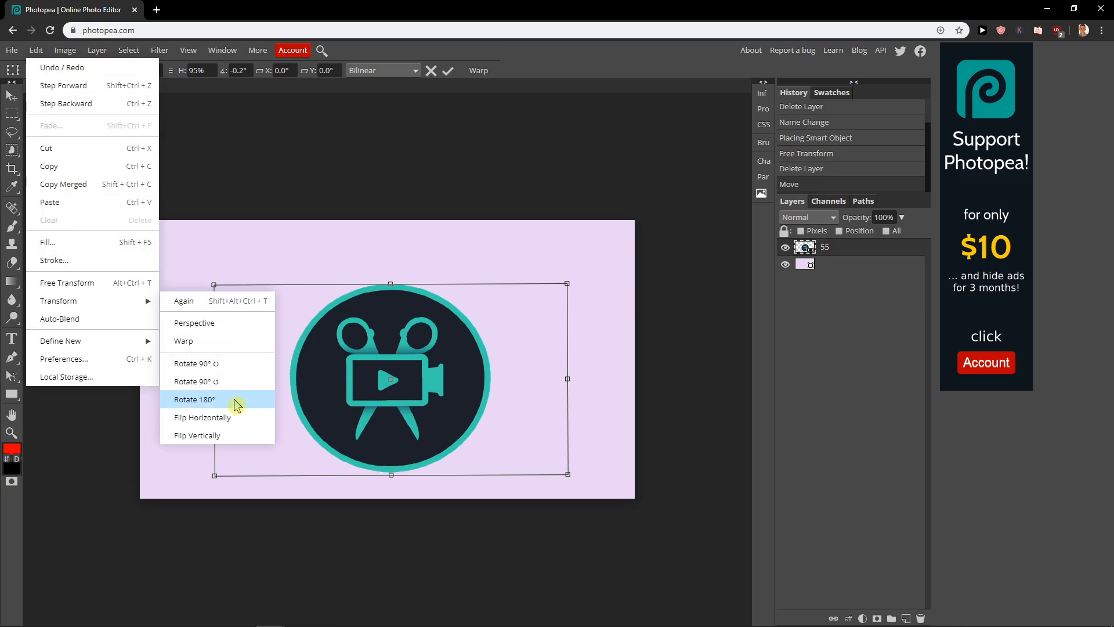
Step: Rotate the logo 180° within the transform, then leave the Edit menu
click(194, 398)
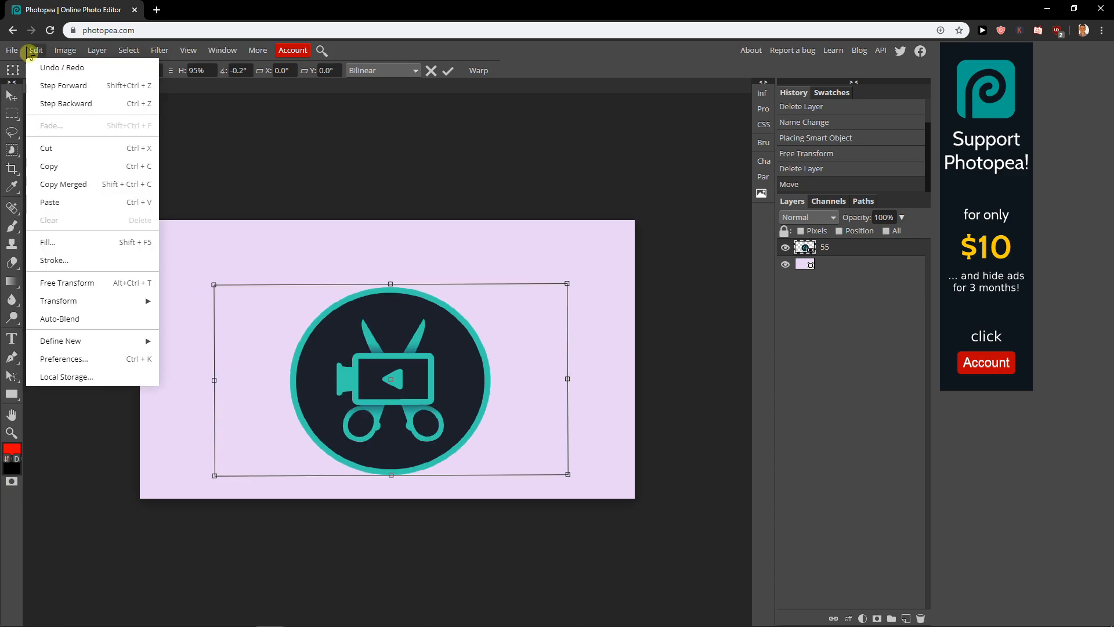
click(171, 135)
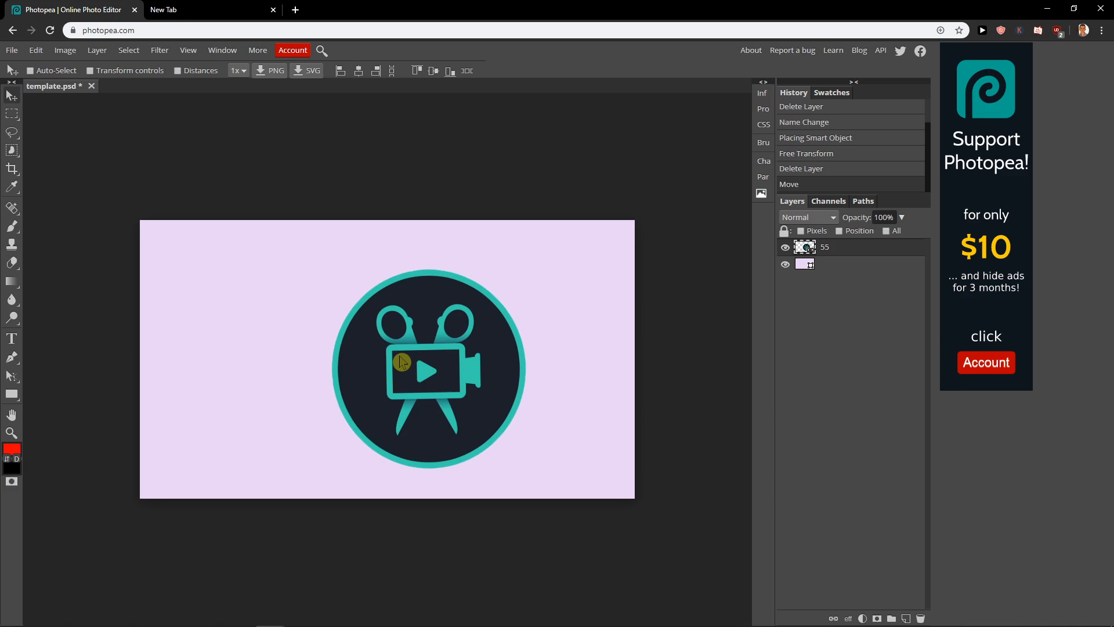
Step: Undo the rotation and commit the transform with the logo right of centre
click(12, 394)
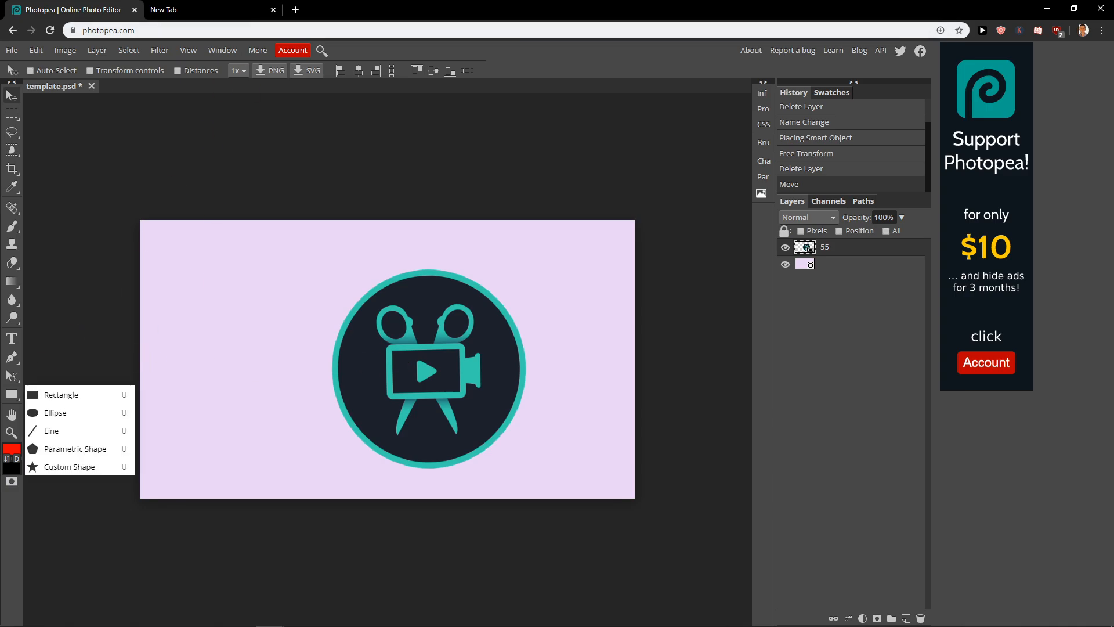